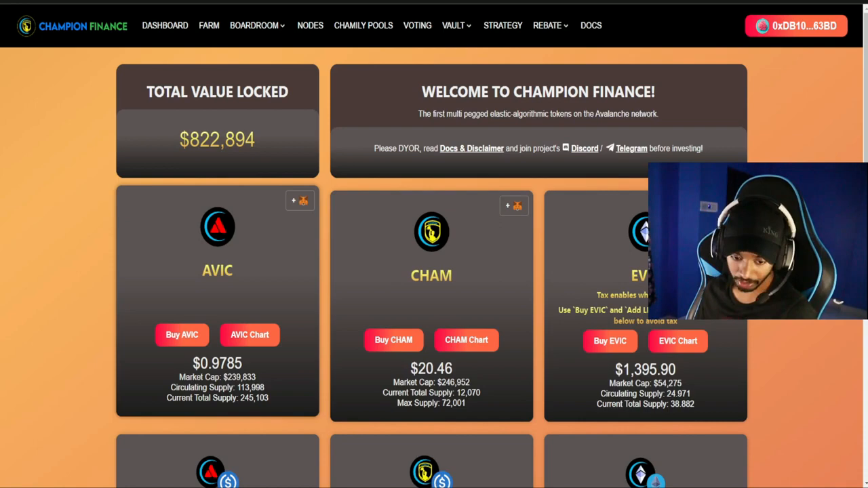
# - Scroll down the dashboard tokens and bring up the list of vault options
pyautogui.scroll(-3)
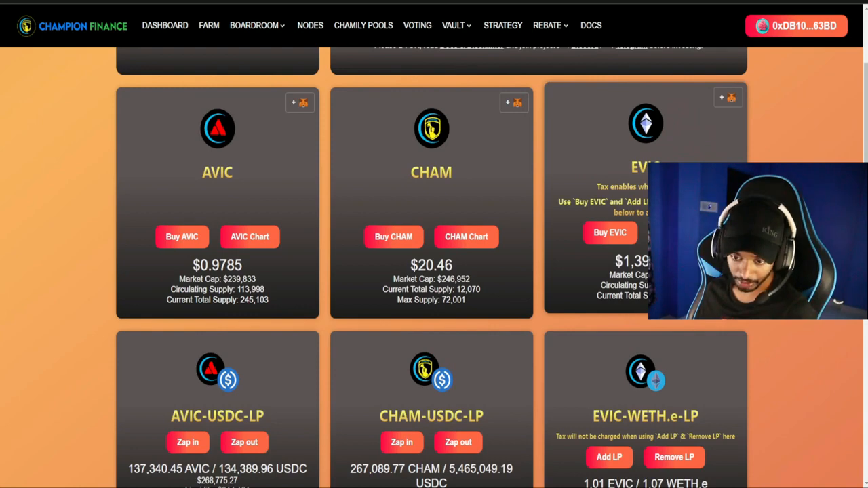
pyautogui.scroll(-3)
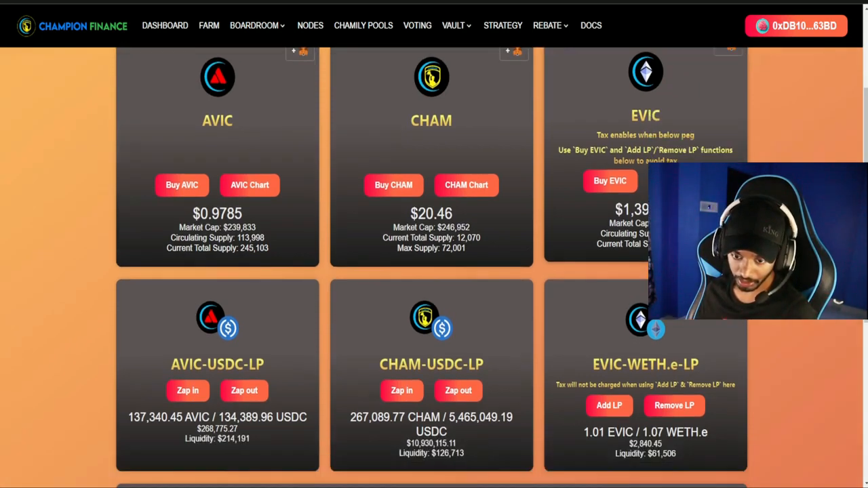
pyautogui.scroll(-3)
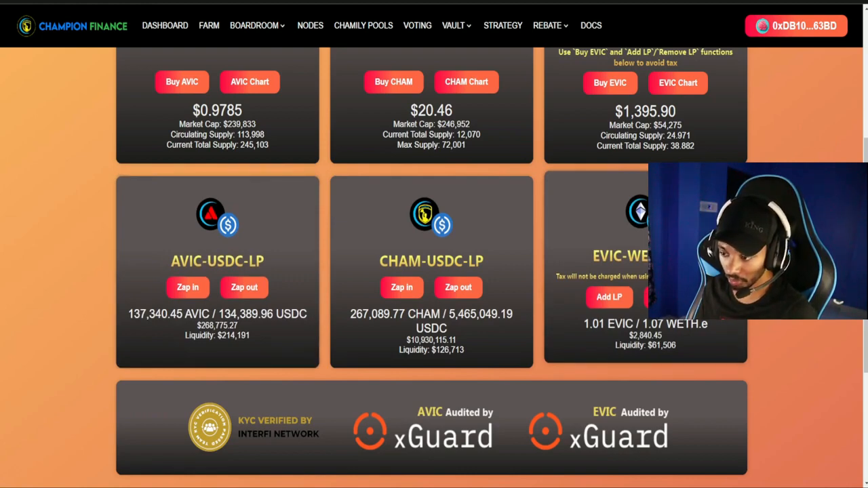
pyautogui.click(453, 25)
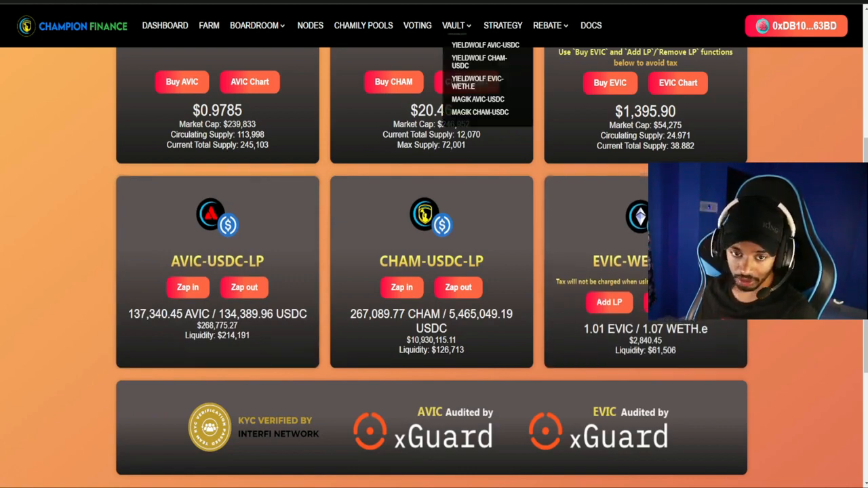
pyautogui.moveTo(485, 45)
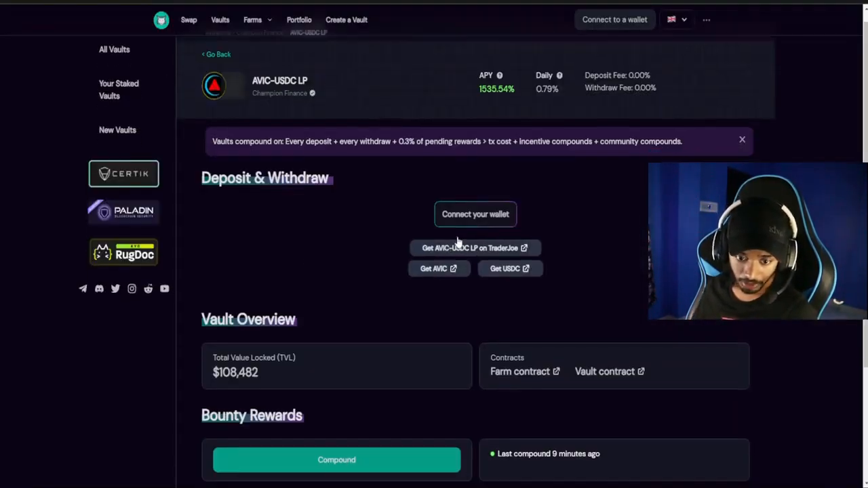
# - Go to the Farm page and scroll through the CHAM reward farms and ended pools
pyautogui.scroll(-3)
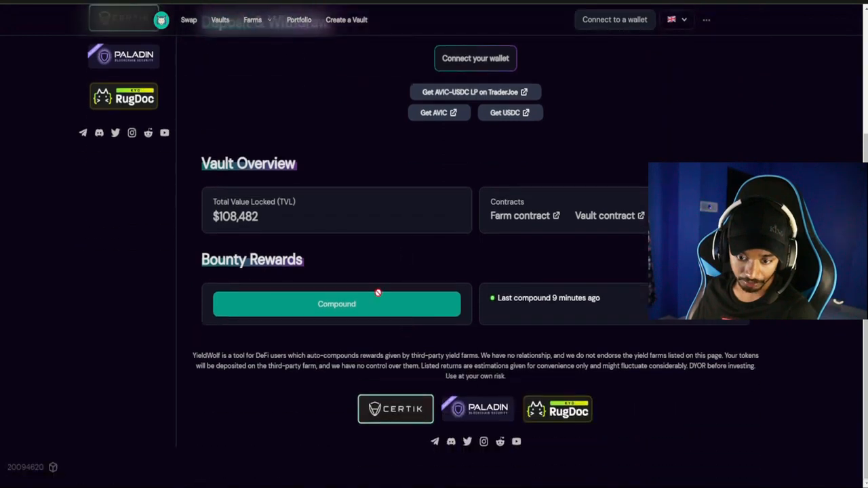
pyautogui.moveTo(486, 264)
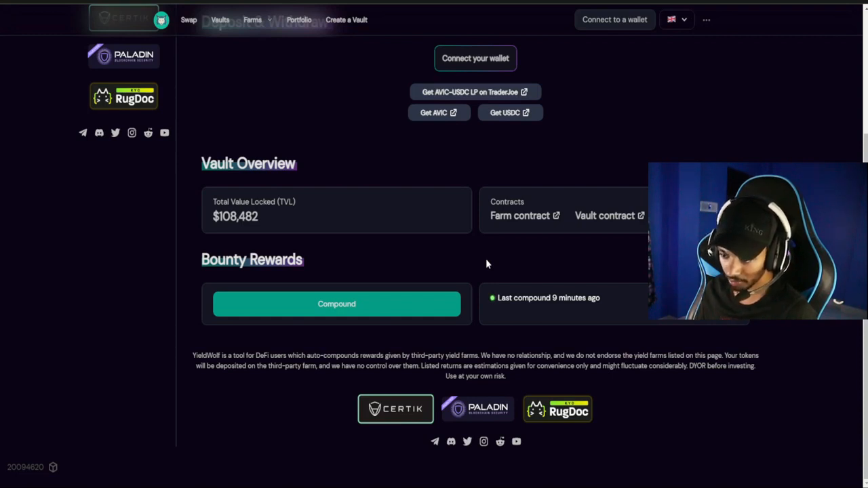
pyautogui.moveTo(438, 208)
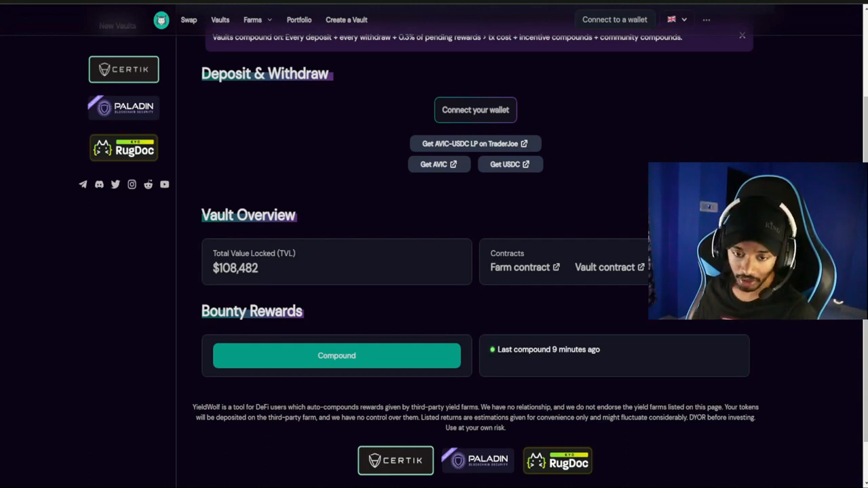
pyautogui.moveTo(404, 182)
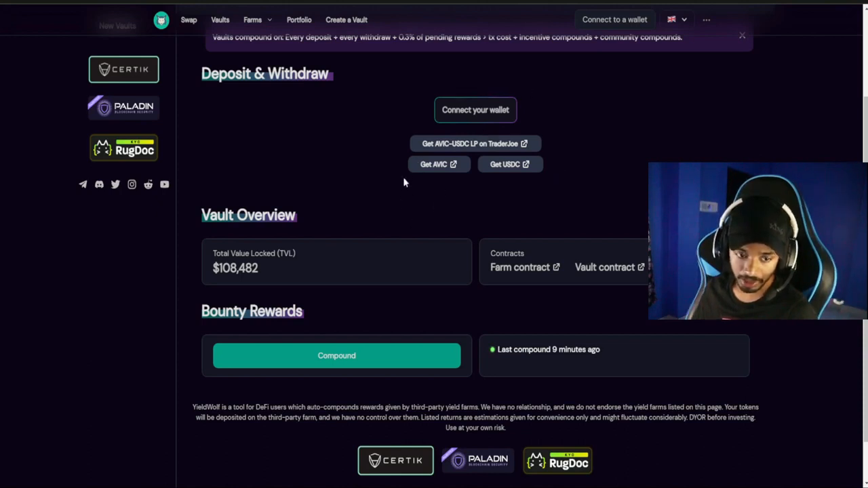
pyautogui.moveTo(380, 200)
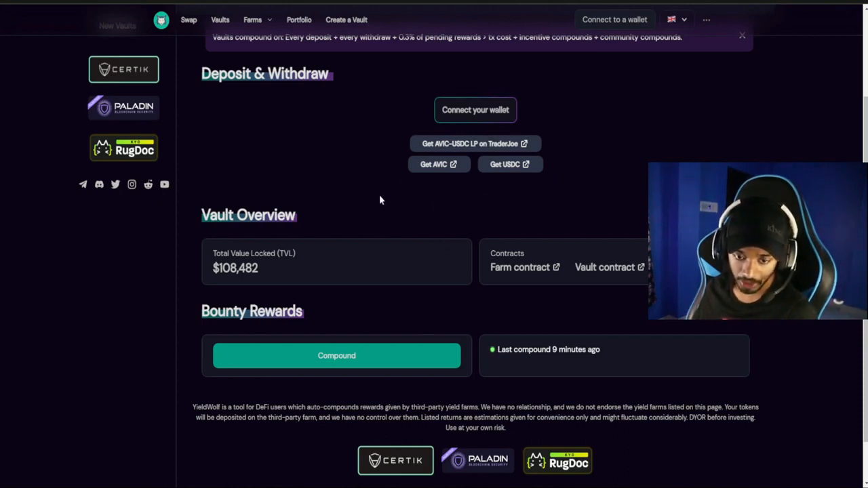
pyautogui.moveTo(434, 229)
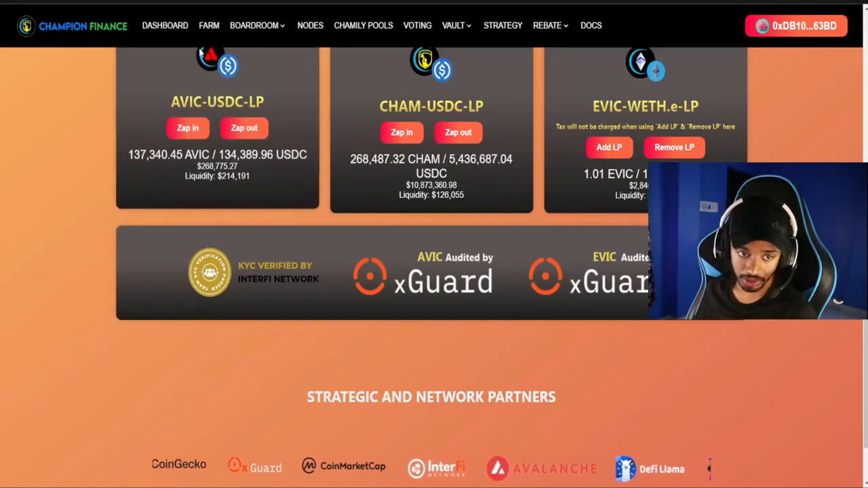
pyautogui.click(209, 25)
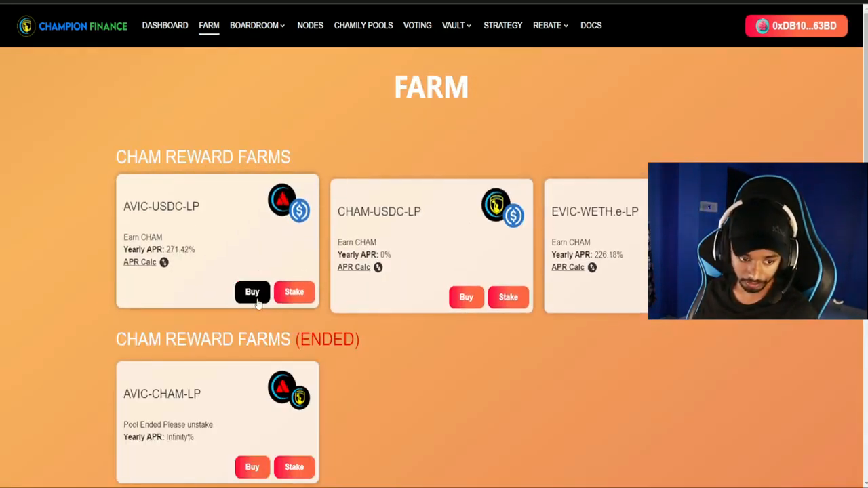
pyautogui.scroll(-3)
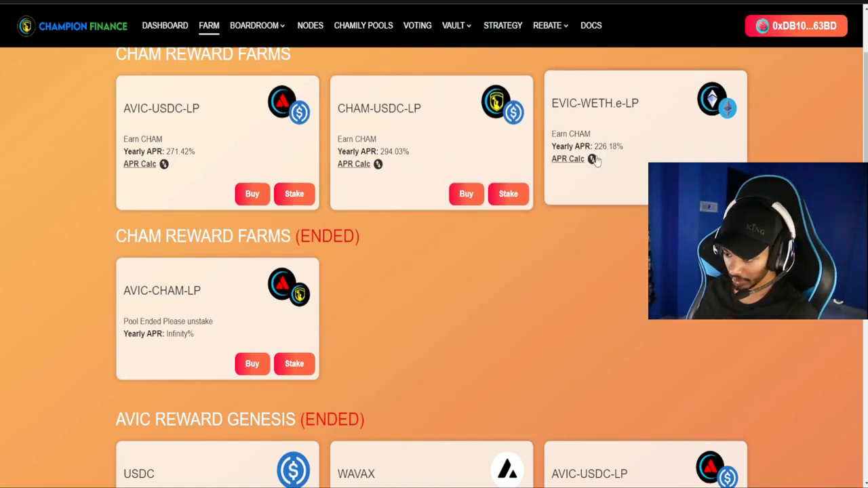
pyautogui.moveTo(575, 200)
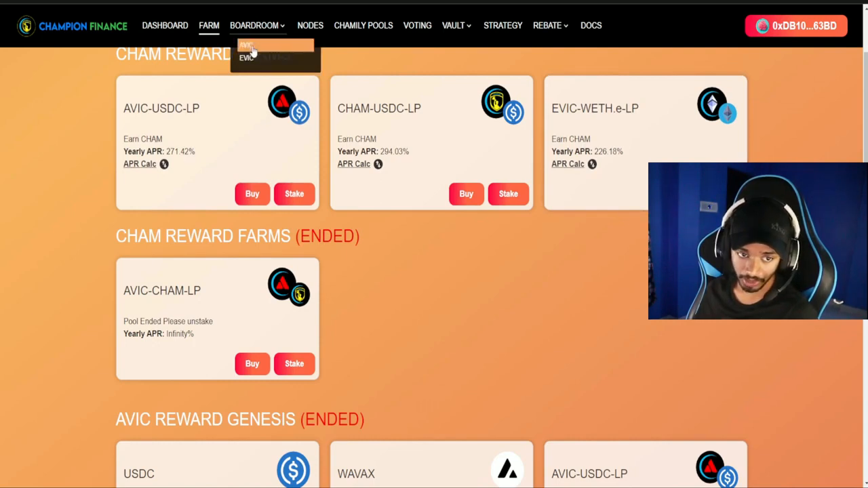
# - Open the AVIC boardroom and scroll through its epoch, peg, APR and staking figures
pyautogui.click(255, 25)
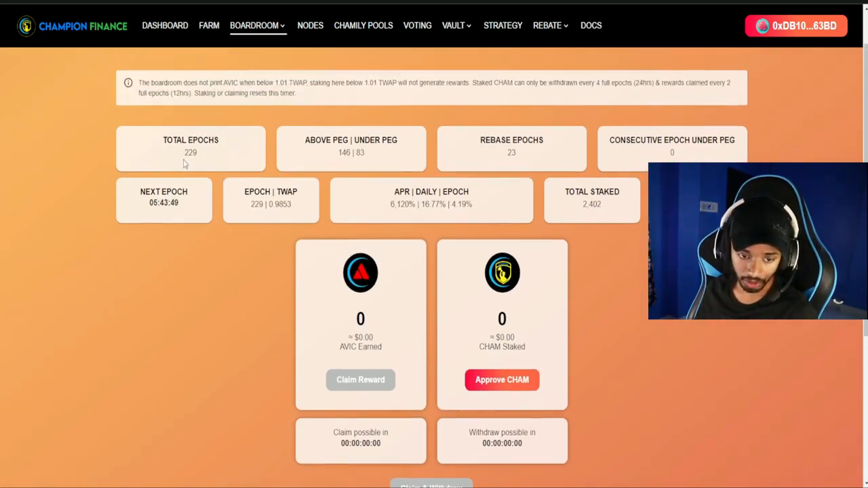
pyautogui.moveTo(339, 163)
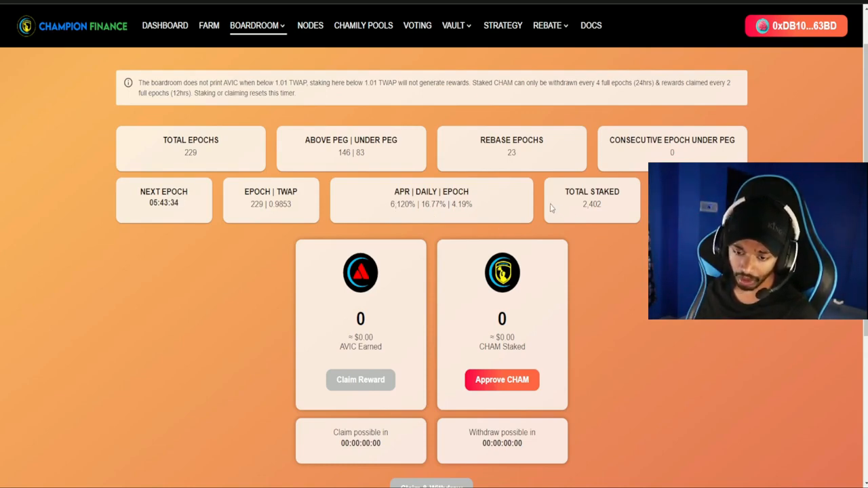
pyautogui.moveTo(588, 215)
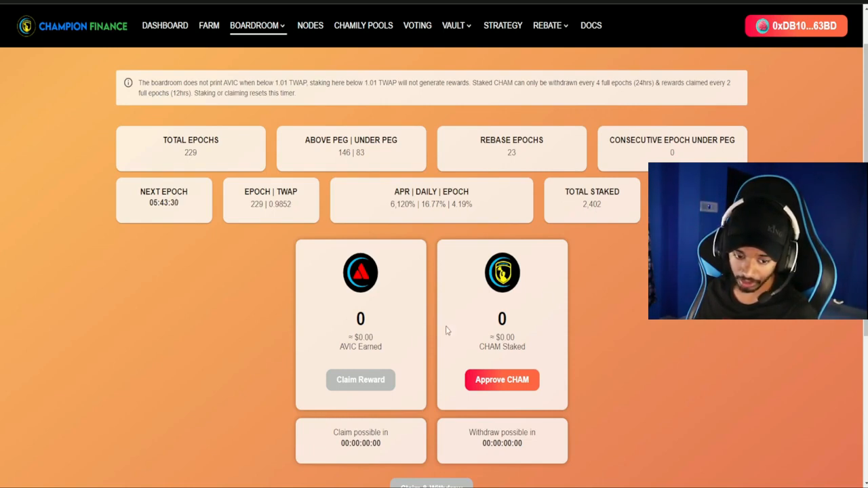
pyautogui.scroll(-3)
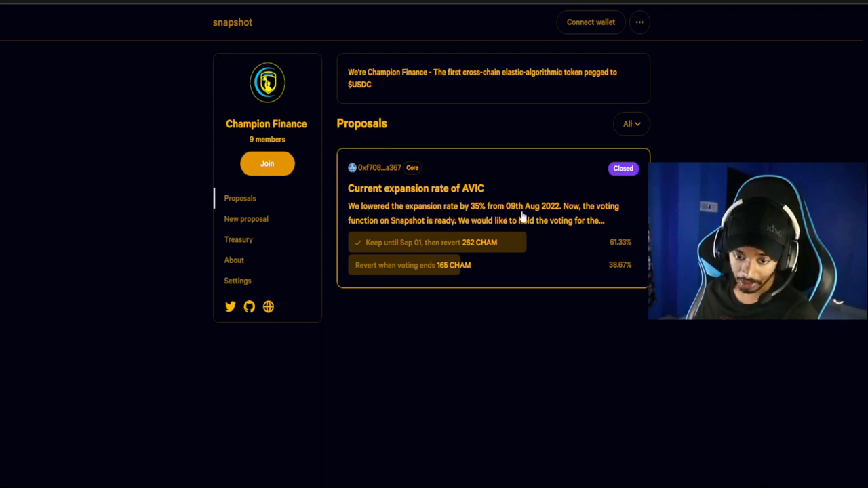
pyautogui.moveTo(407, 227)
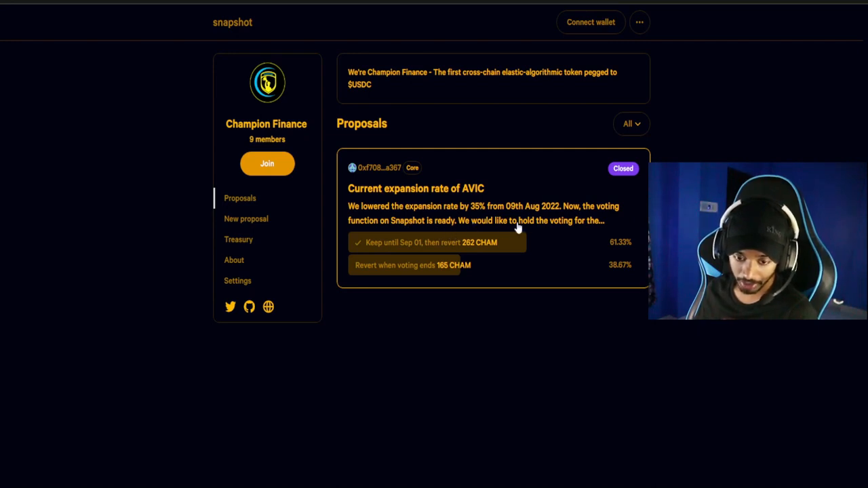
pyautogui.moveTo(385, 252)
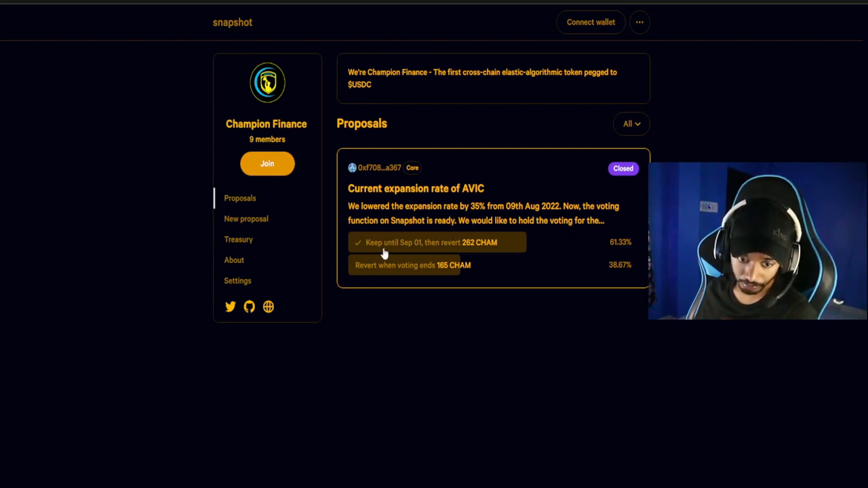
pyautogui.moveTo(458, 246)
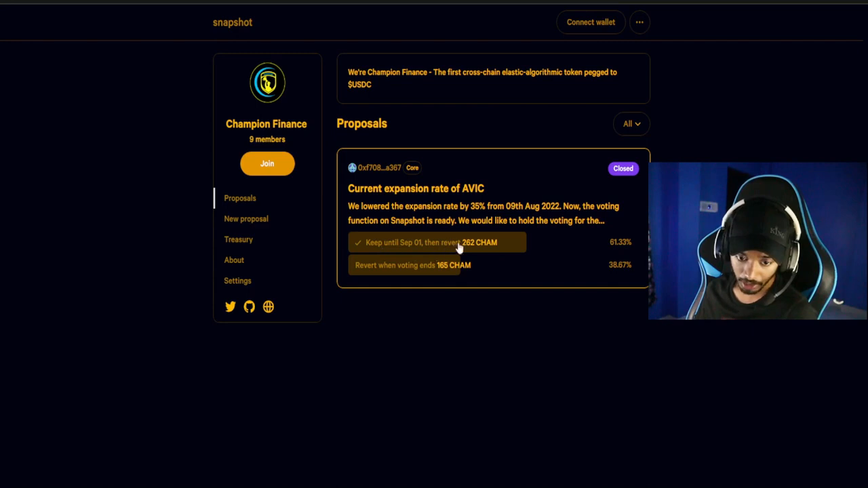